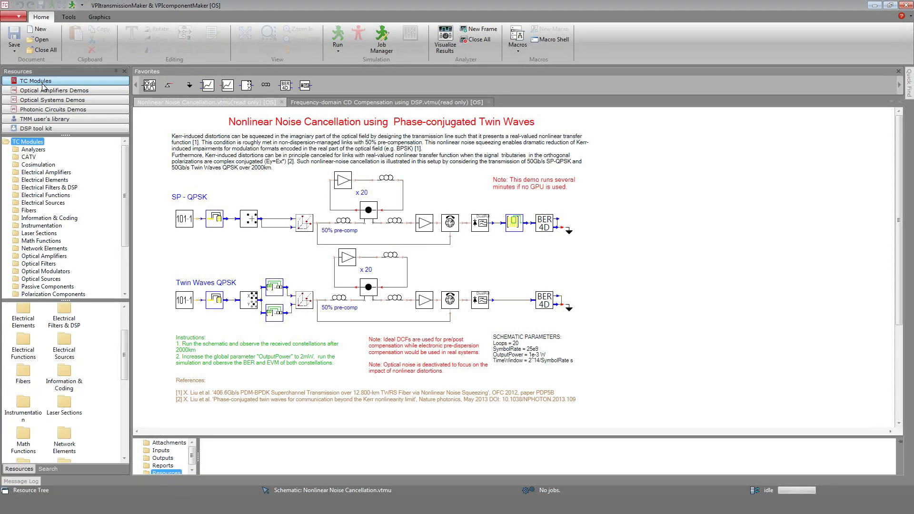
- Browse the Optical Systems Demos, return to the module library and show the Fibers category modules
left_click(55, 99)
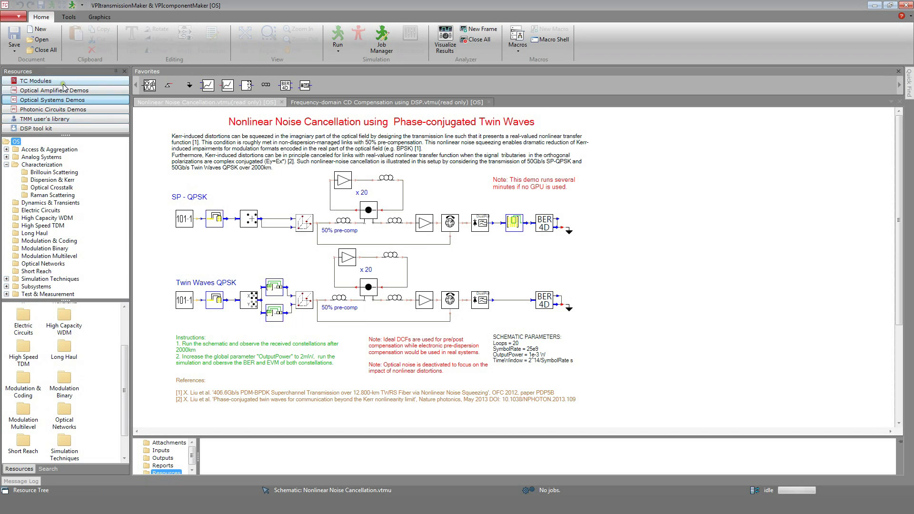
left_click(388, 101)
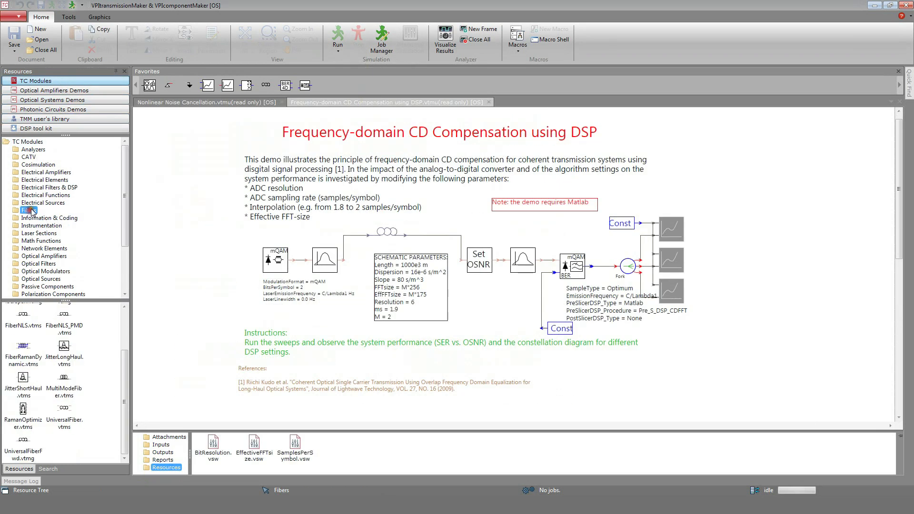
left_click(23, 444)
type("400")
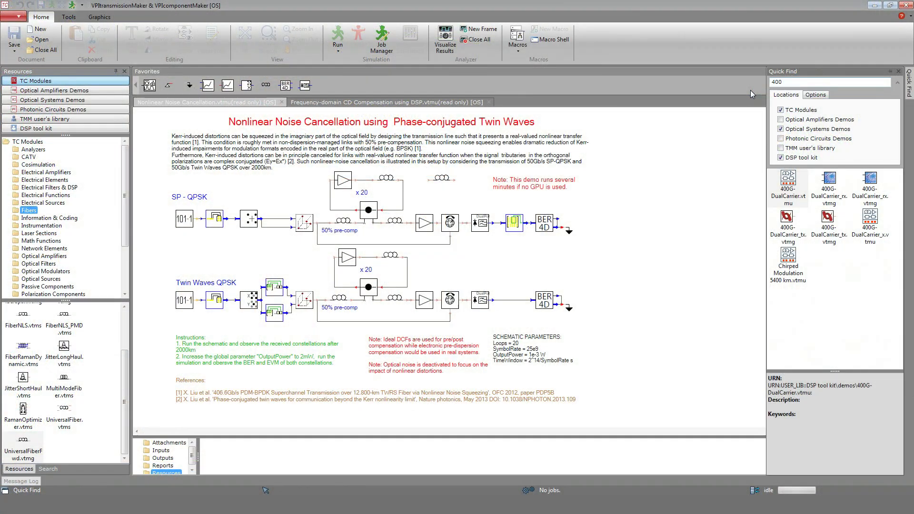
- Select the 400G-DualCarrier.vtmu result in the Quick Find list for '400'
left_click(788, 181)
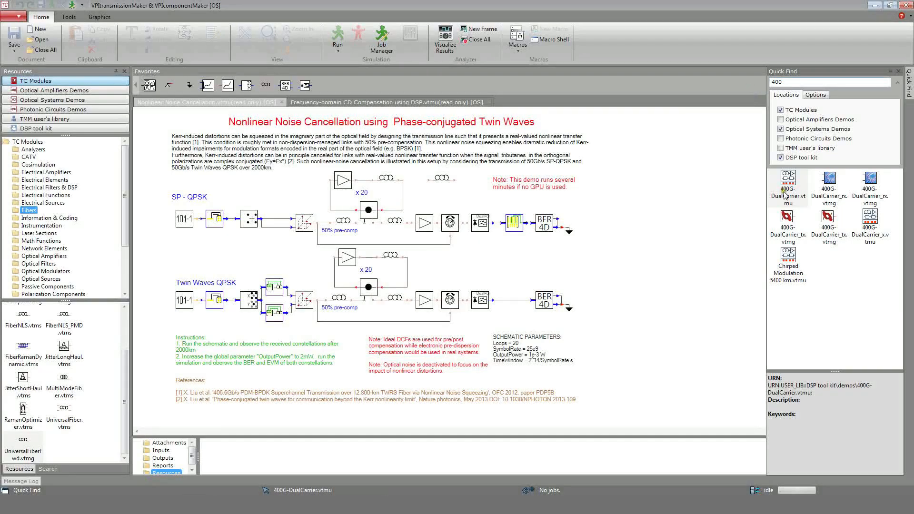
- Open 400G-DualCarrier.vtmu, the 400Gb/s dual-carrier 28Gbaud DP-16QAM demo schematic
double_click(788, 177)
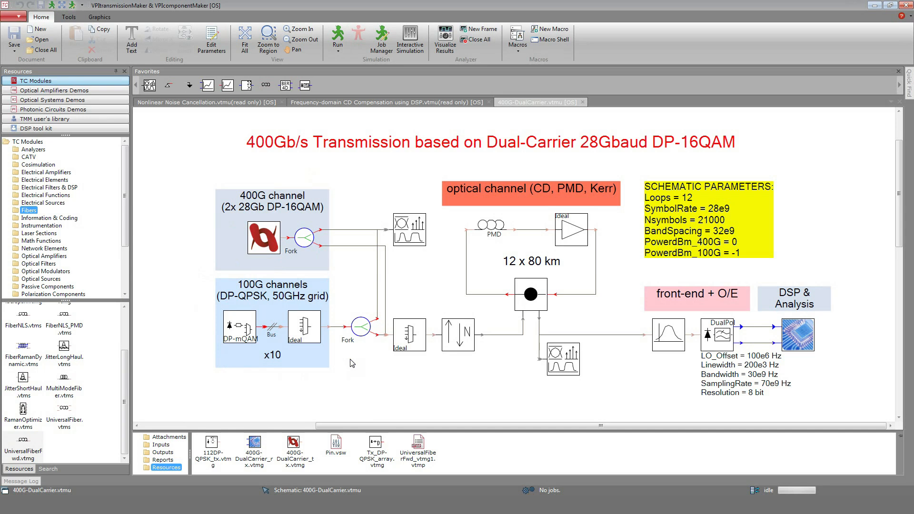
mouse_move(272, 176)
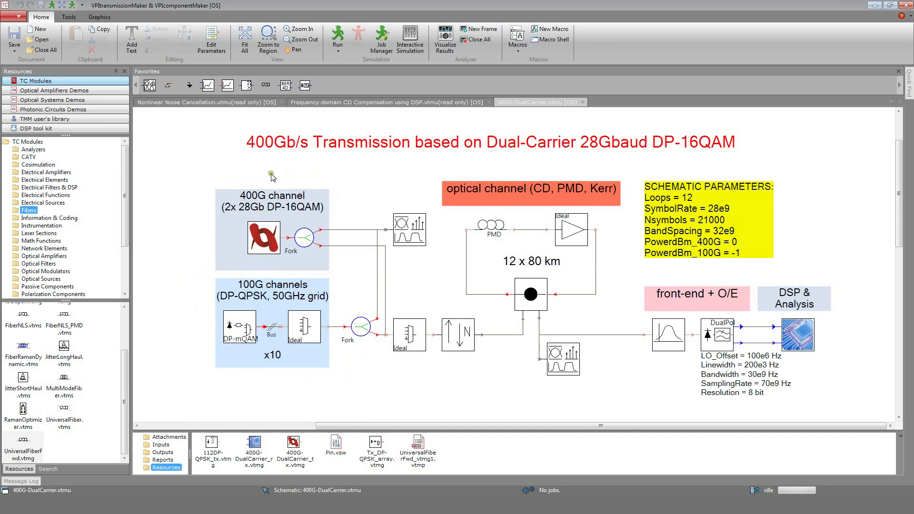
mouse_move(371, 372)
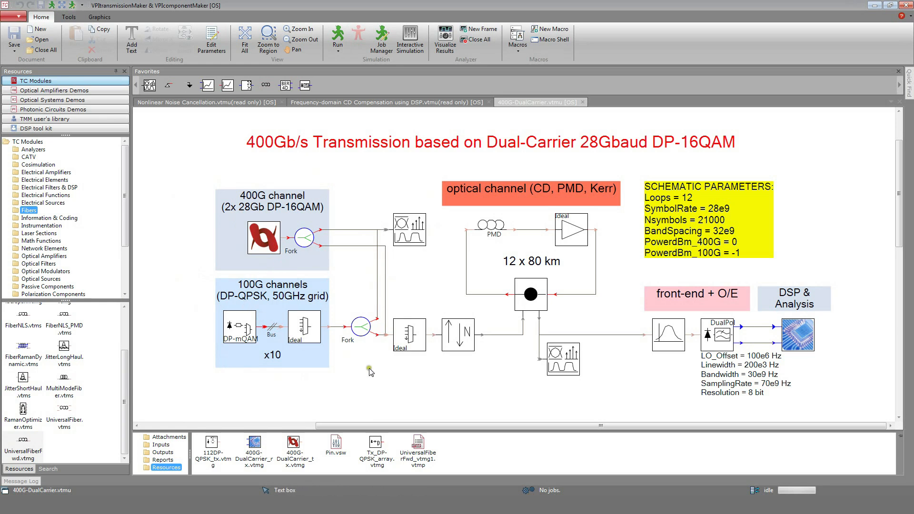